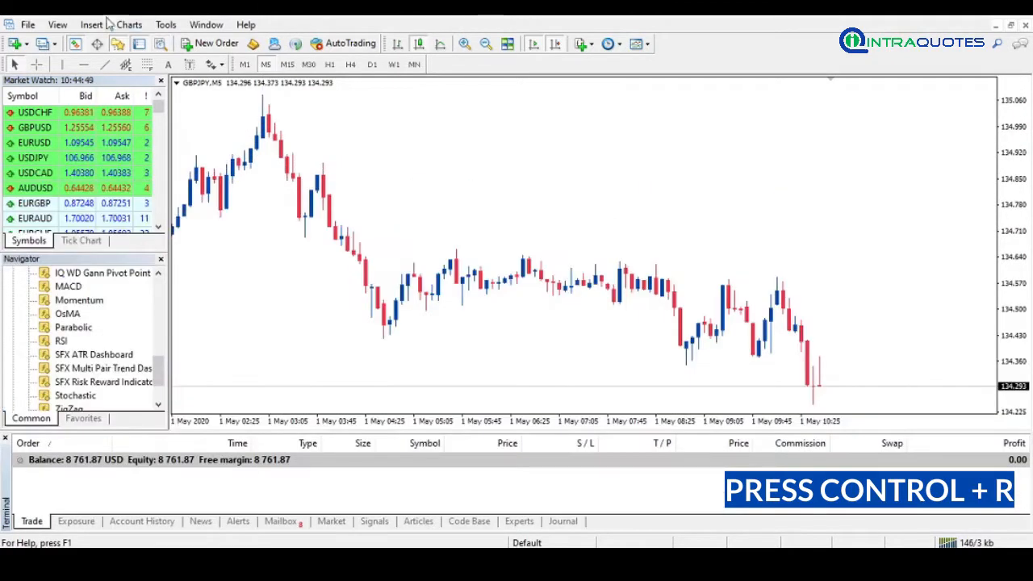
# - Bring up the Strategy Tester panel and its program-type list (Expert Advisor / Indicator)
pyautogui.click(58, 23)
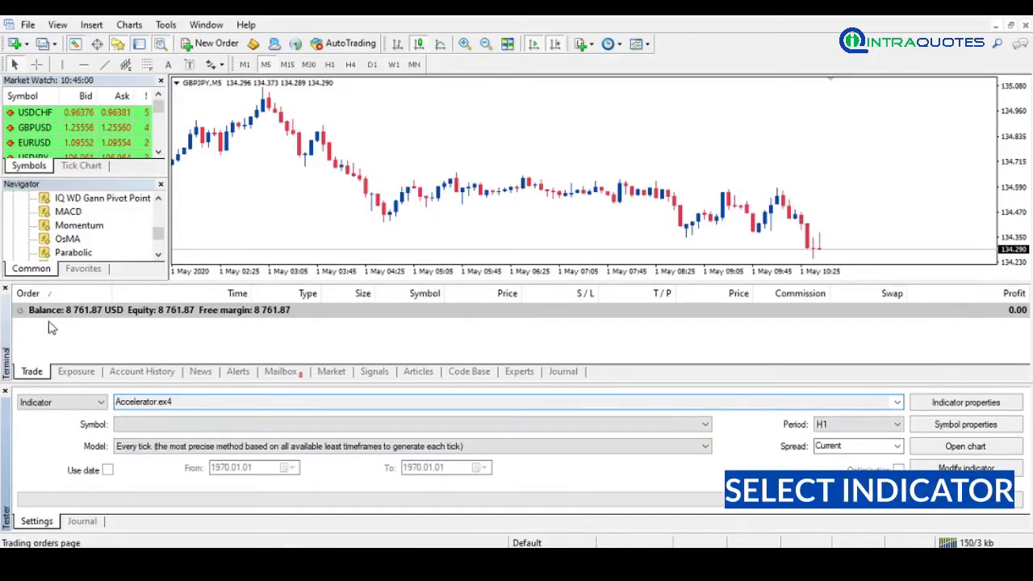
pyautogui.click(61, 402)
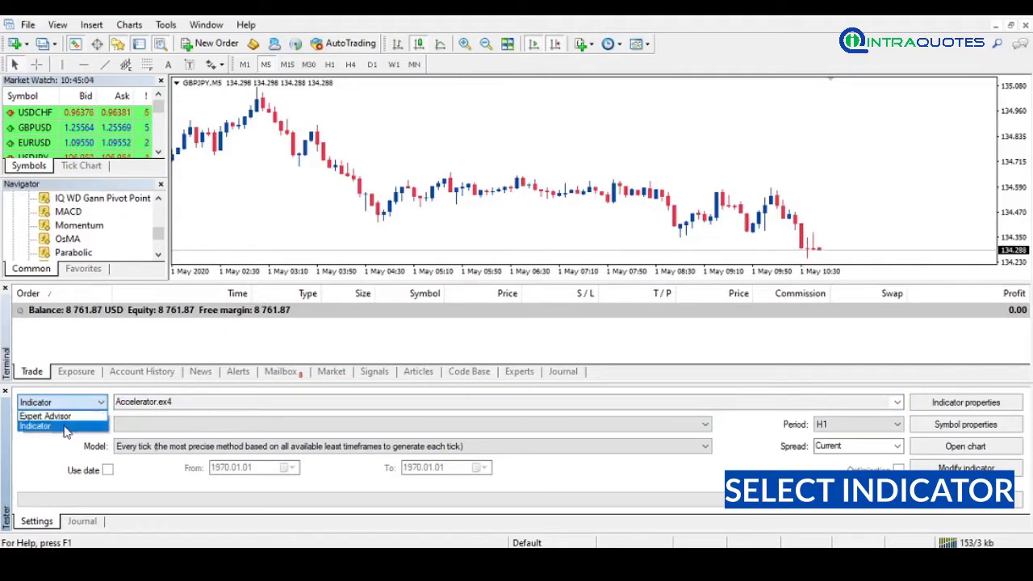
# - Switch the tester's program type to Indicator
pyautogui.click(40, 426)
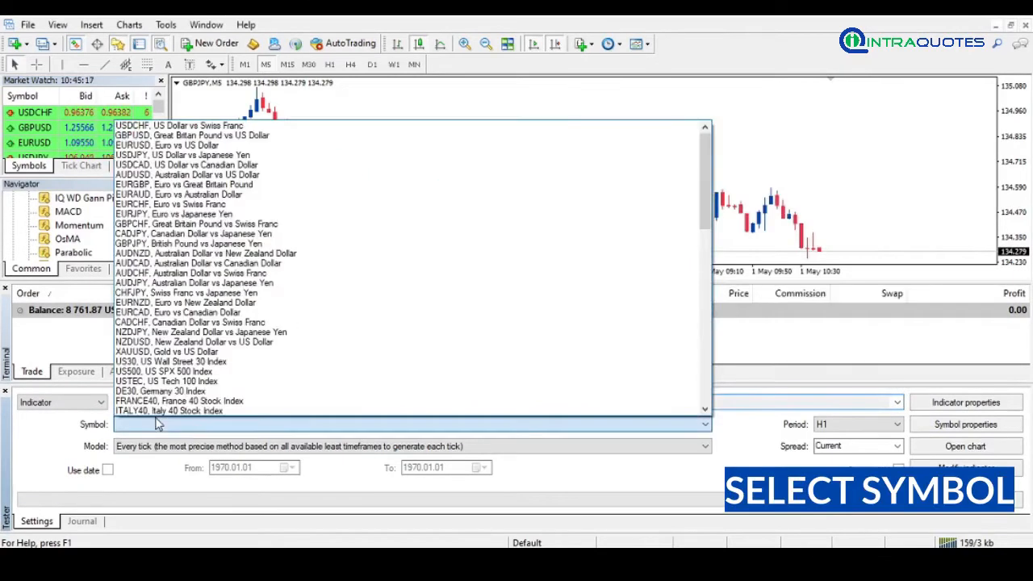
pyautogui.moveTo(427, 349)
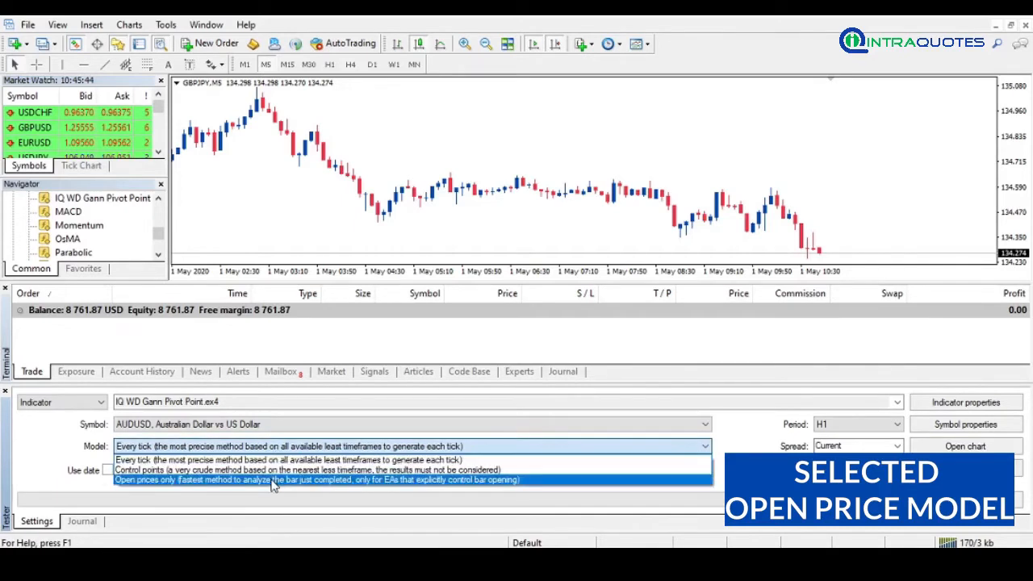
# - Choose the 'Open prices only' model, spread 2, and enable a date range starting 2020.04.01
pyautogui.click(269, 480)
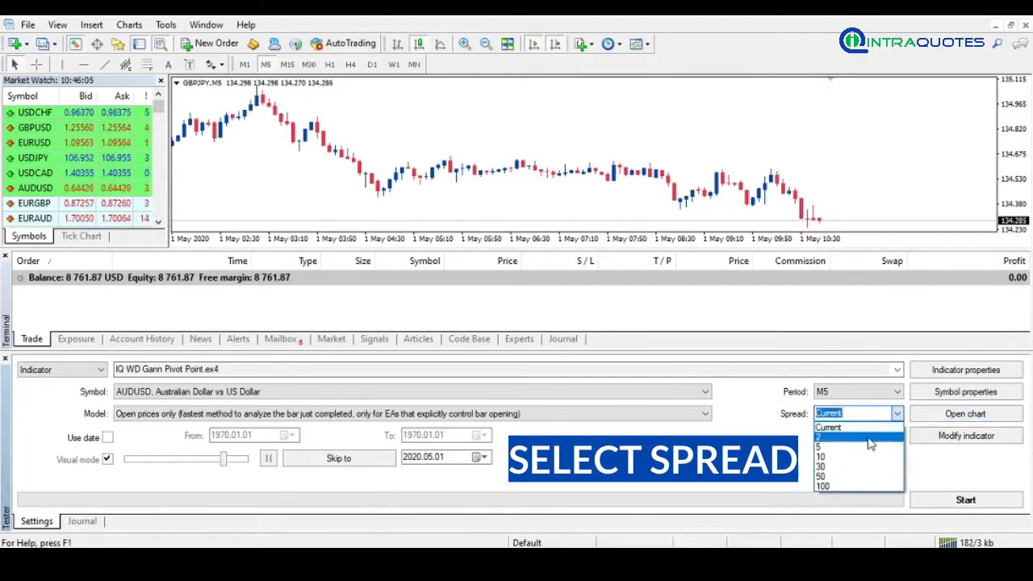
pyautogui.click(833, 445)
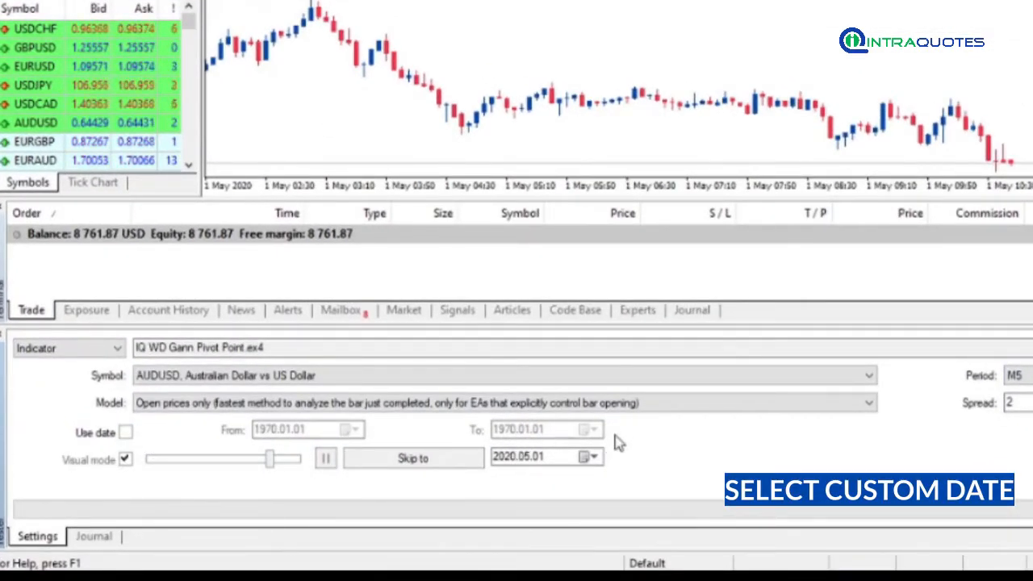
pyautogui.click(125, 432)
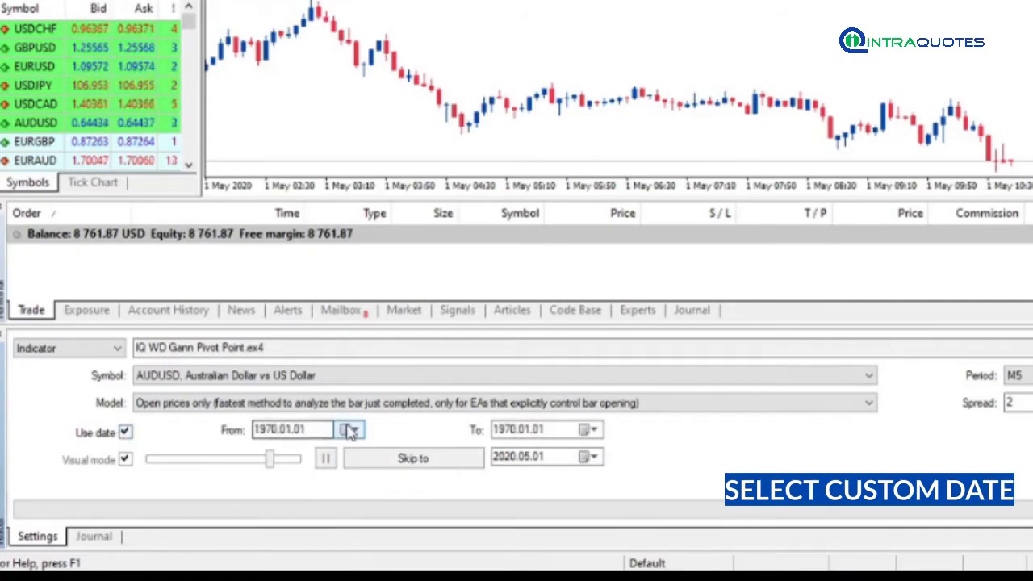
pyautogui.click(351, 430)
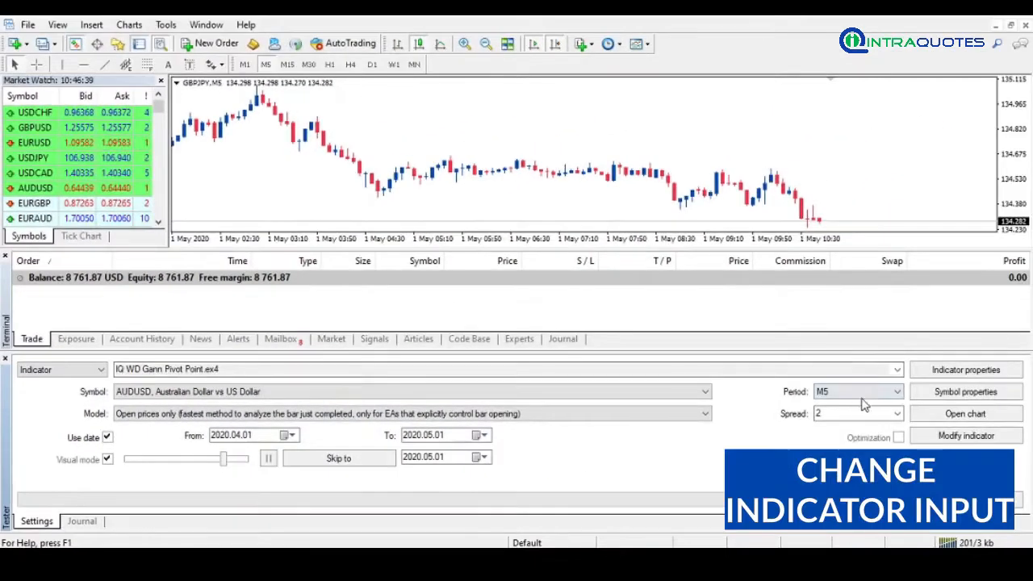
pyautogui.click(965, 368)
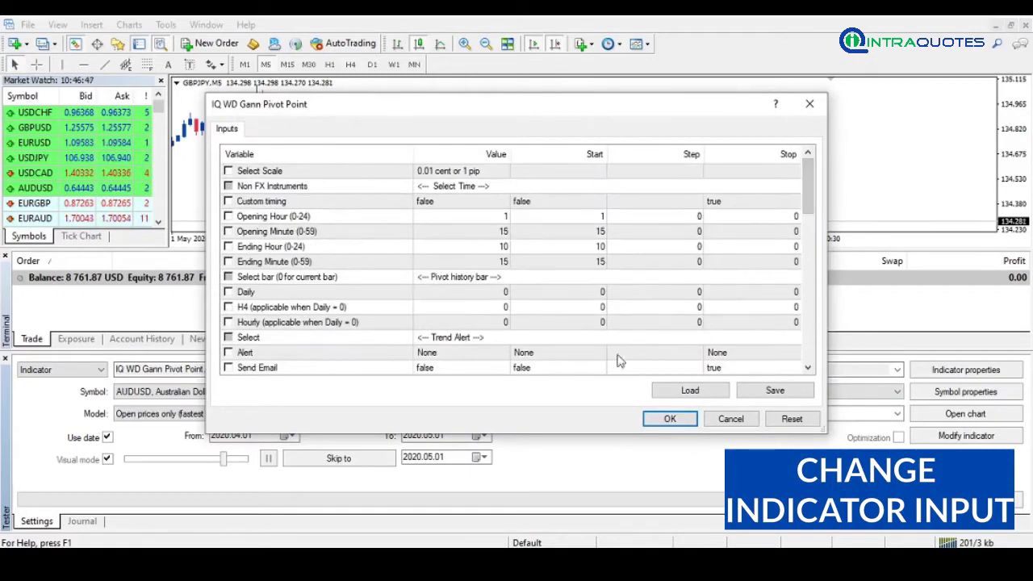
pyautogui.scroll(-3)
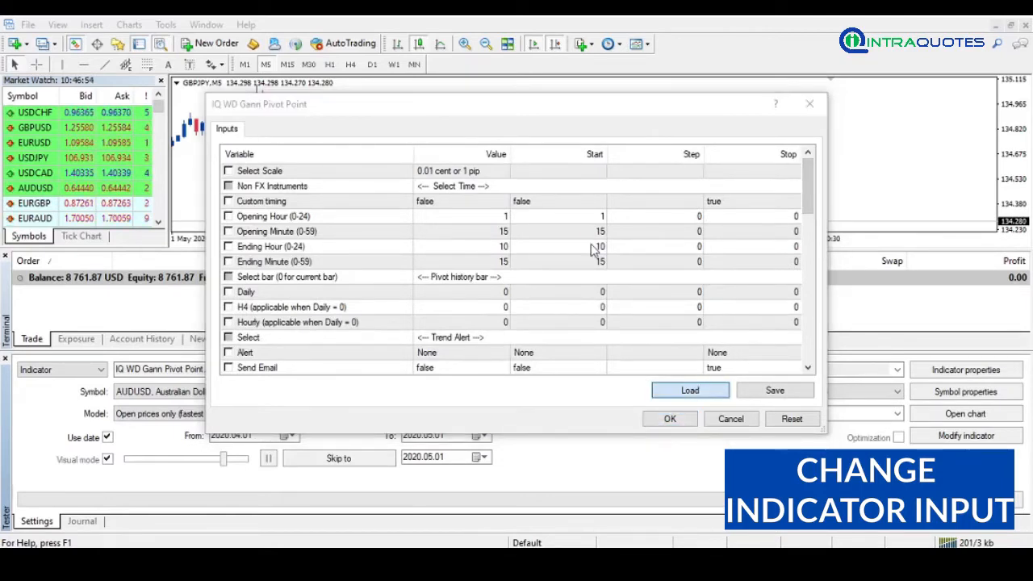
pyautogui.click(690, 389)
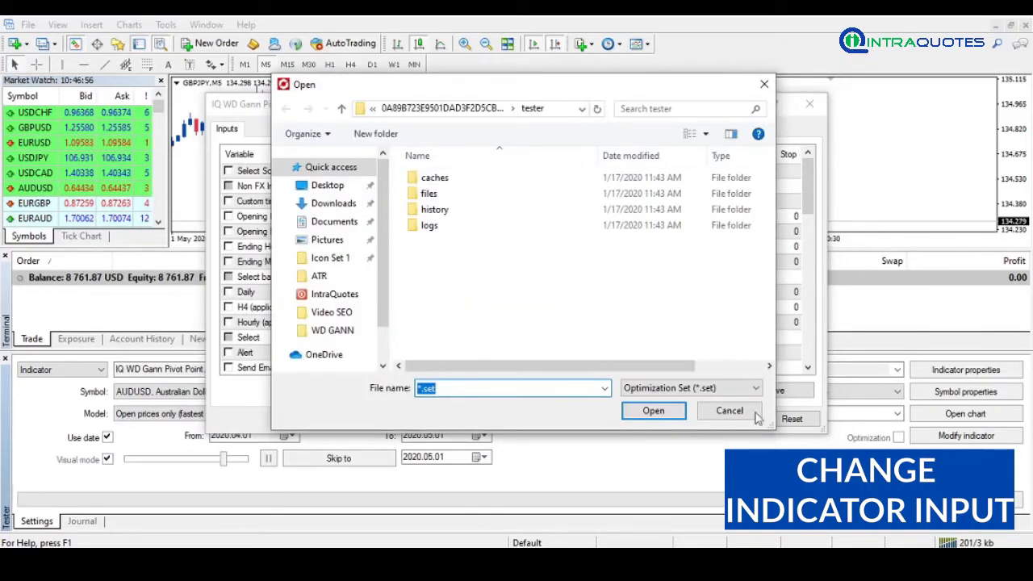
pyautogui.click(728, 411)
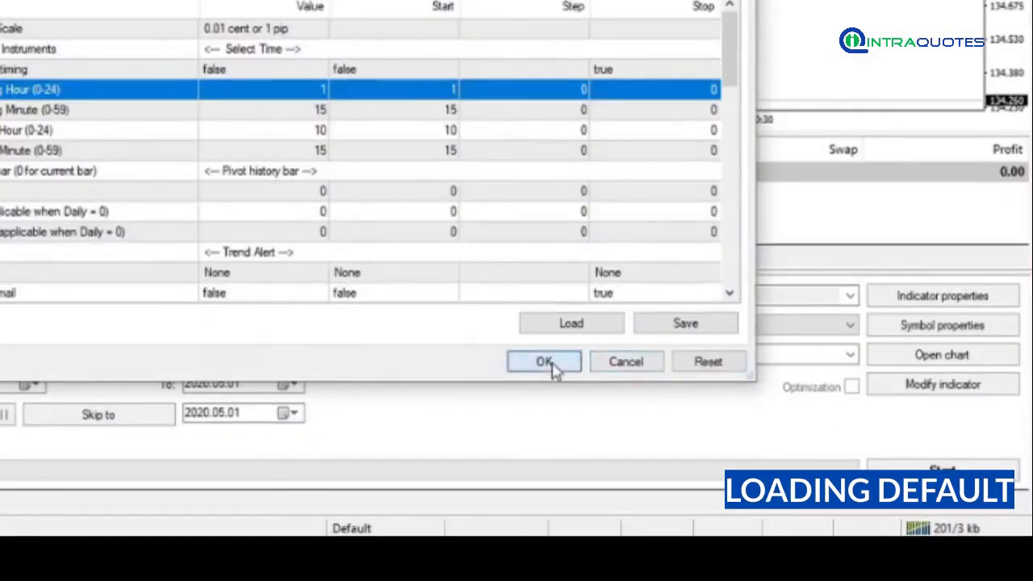
pyautogui.click(543, 361)
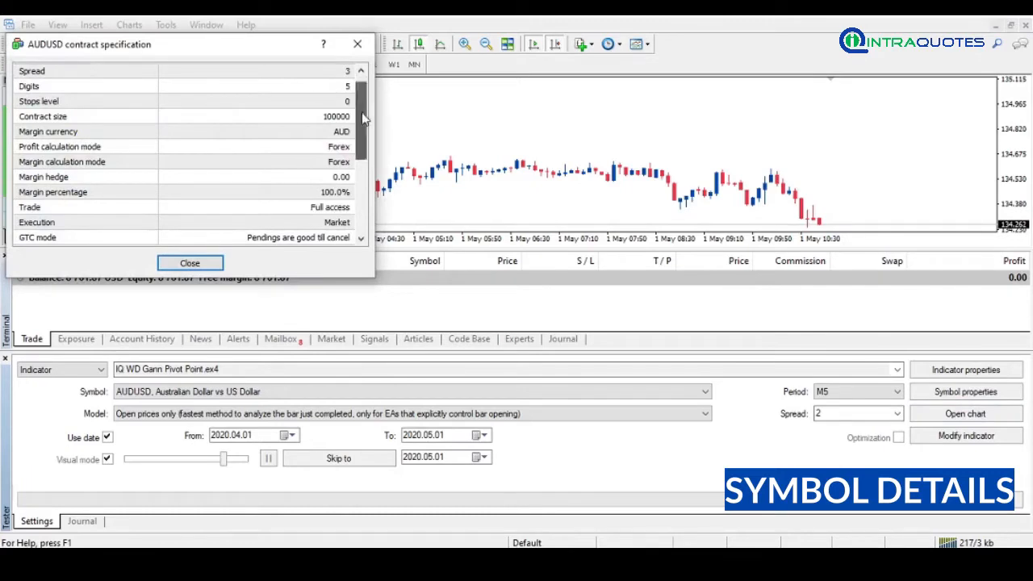
# - Review and close the AUDUSD contract specification, then start the backtest
pyautogui.scroll(-3)
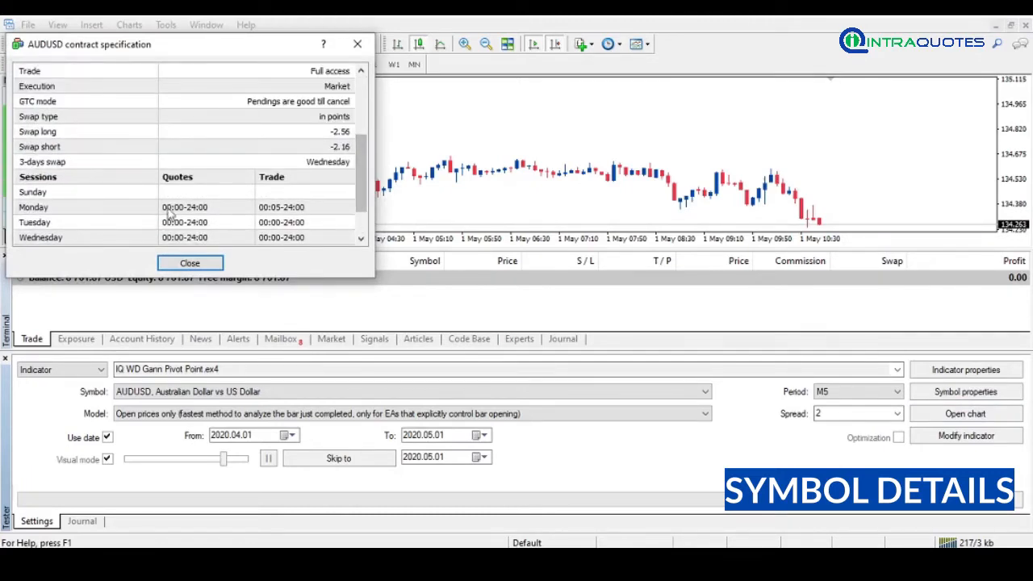
pyautogui.click(190, 262)
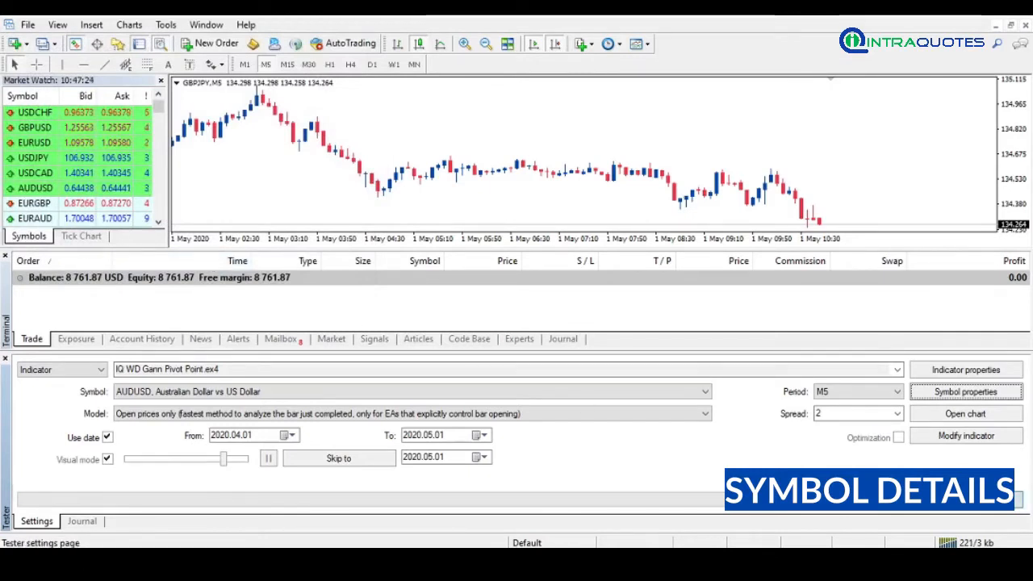
pyautogui.click(338, 458)
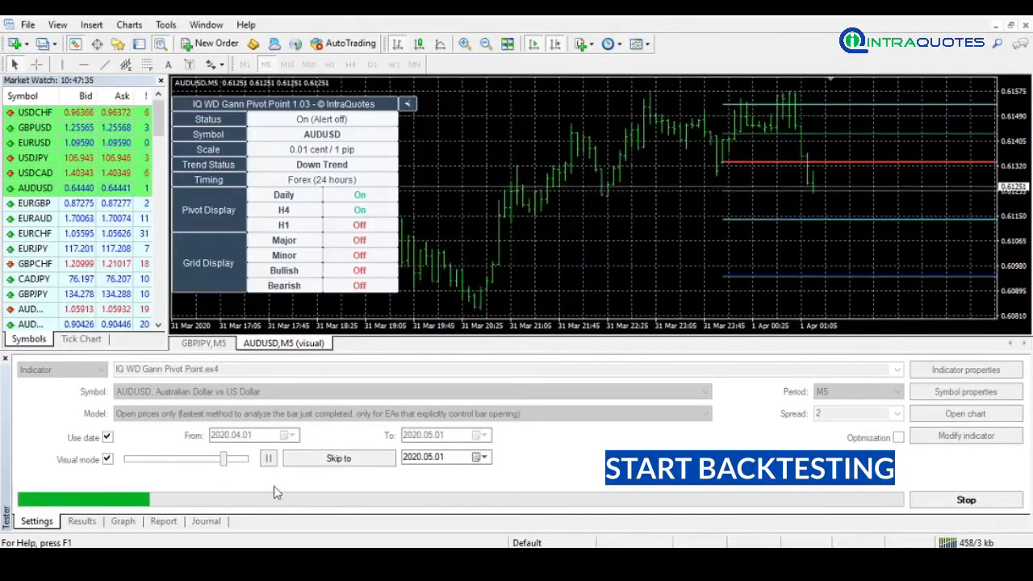
# - Pause playback and set the visual chart's properties to the 'Black On White' scheme, moving to Common settings
pyautogui.click(268, 458)
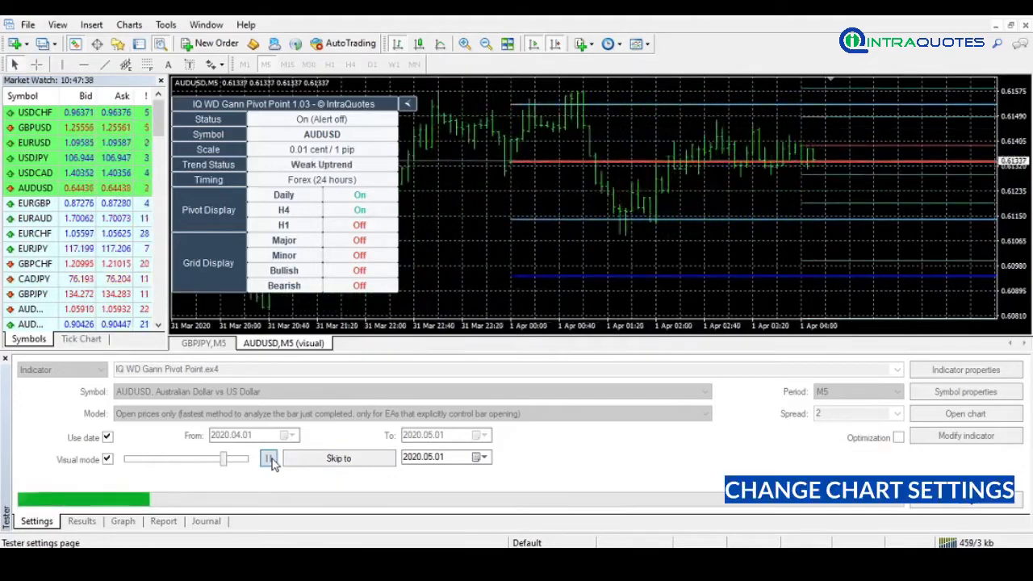
pyautogui.click(269, 458)
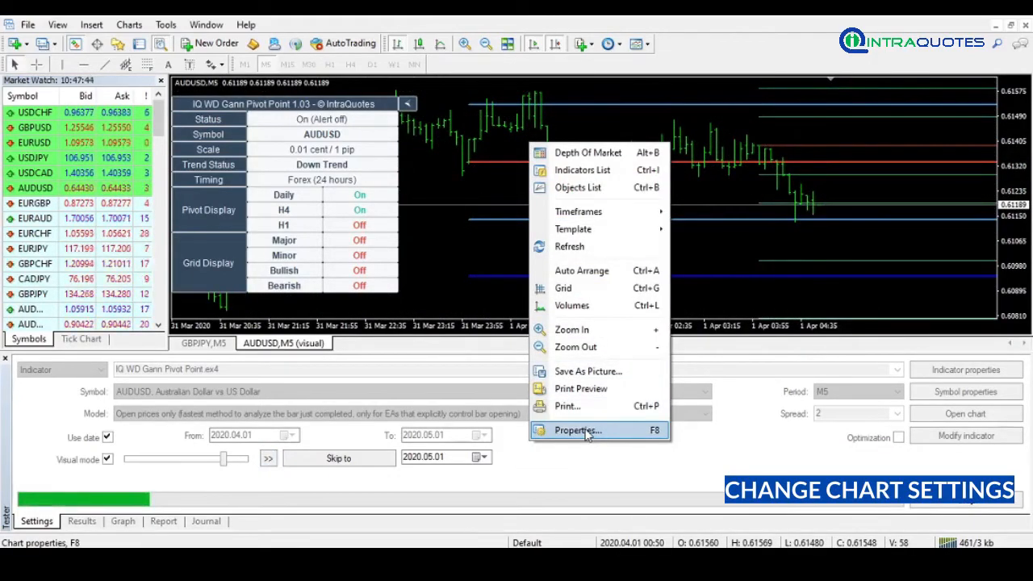
pyautogui.click(587, 431)
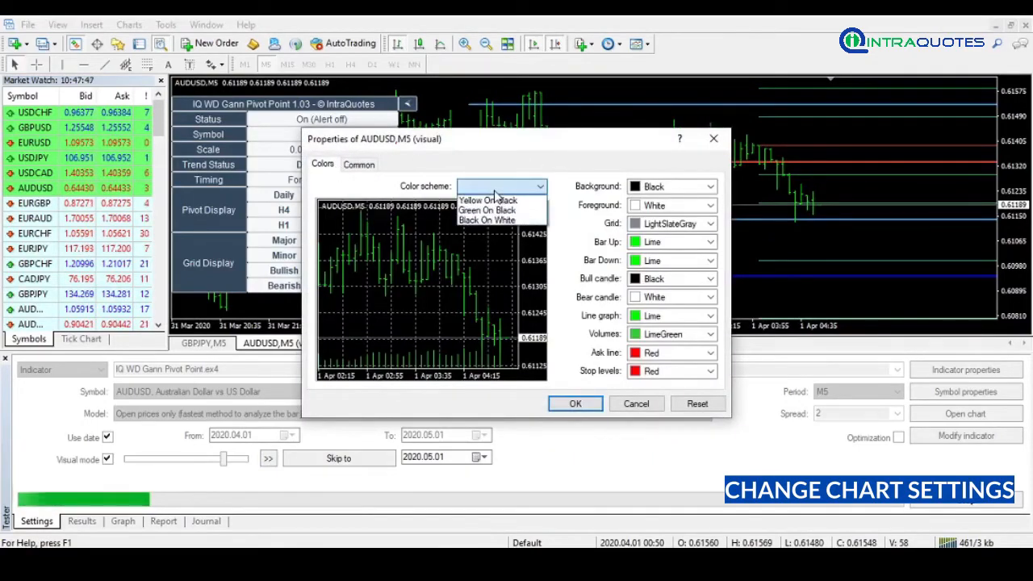
pyautogui.click(488, 220)
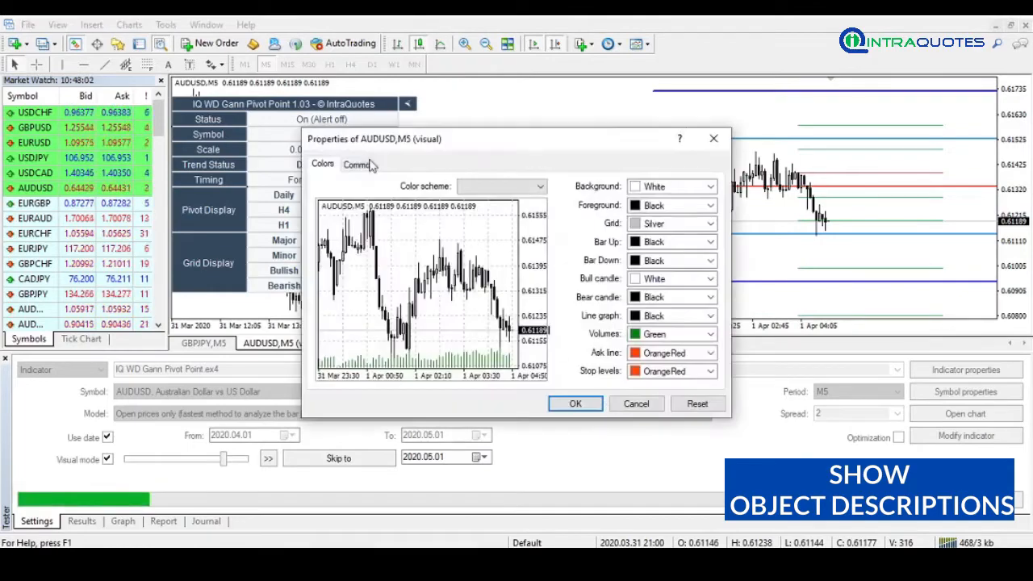
pyautogui.click(575, 403)
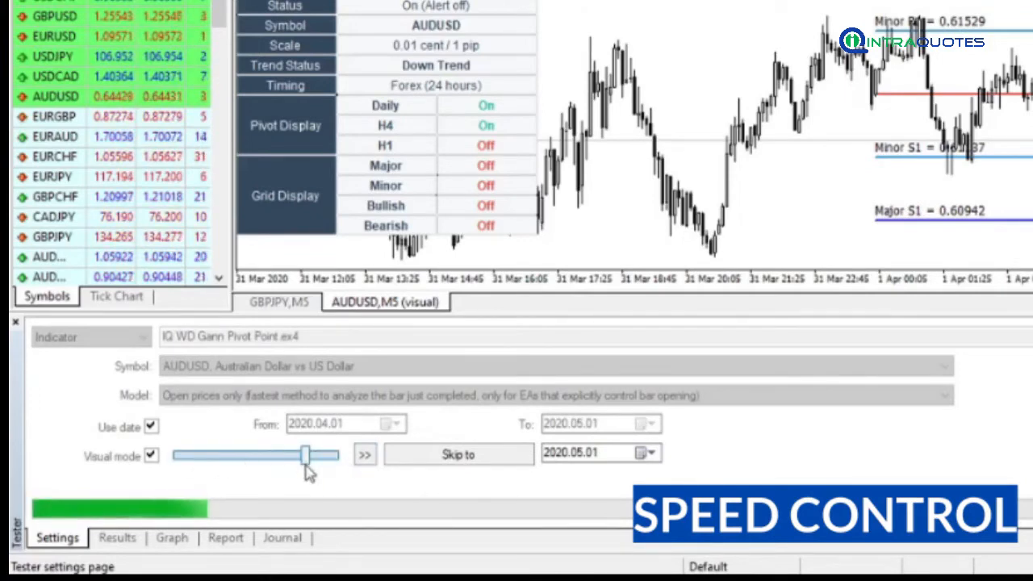
# - Adjust the visual playback speed with the speed slider
pyautogui.moveTo(305, 454); pyautogui.dragTo(294, 455)
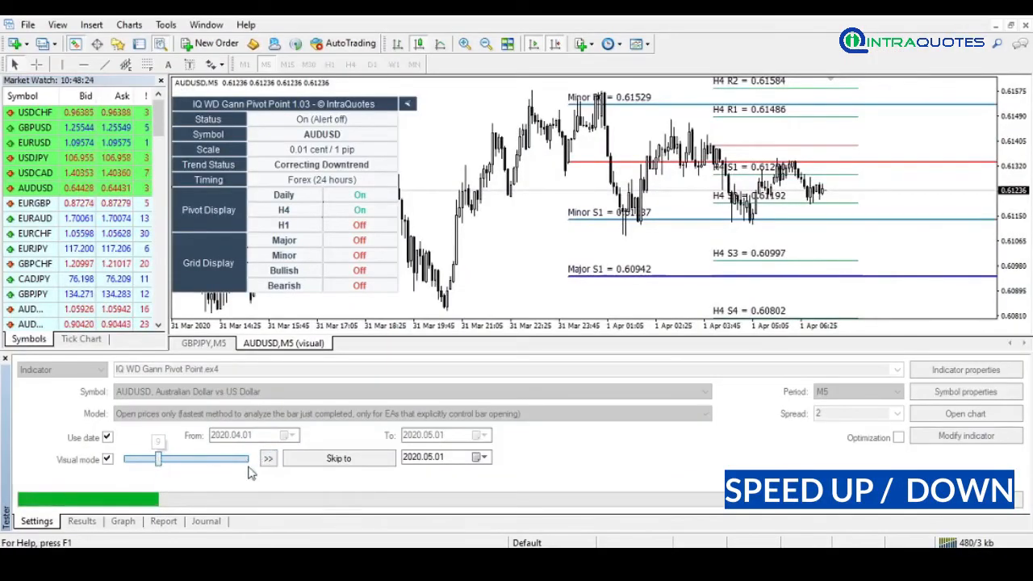
pyautogui.click(267, 458)
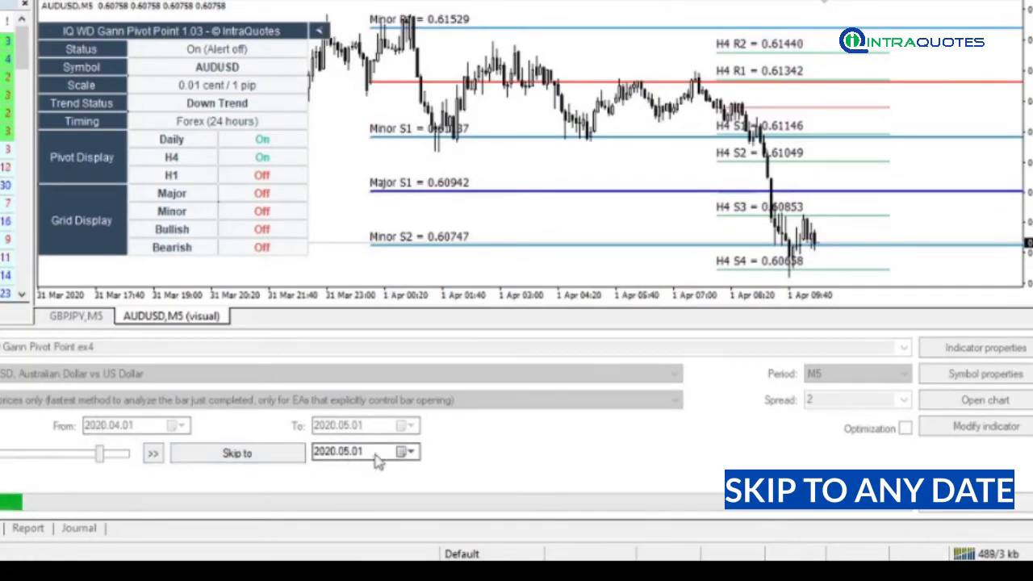
# - Skip the test ahead to 2020.04.23 and resume visual playback
pyautogui.click(403, 452)
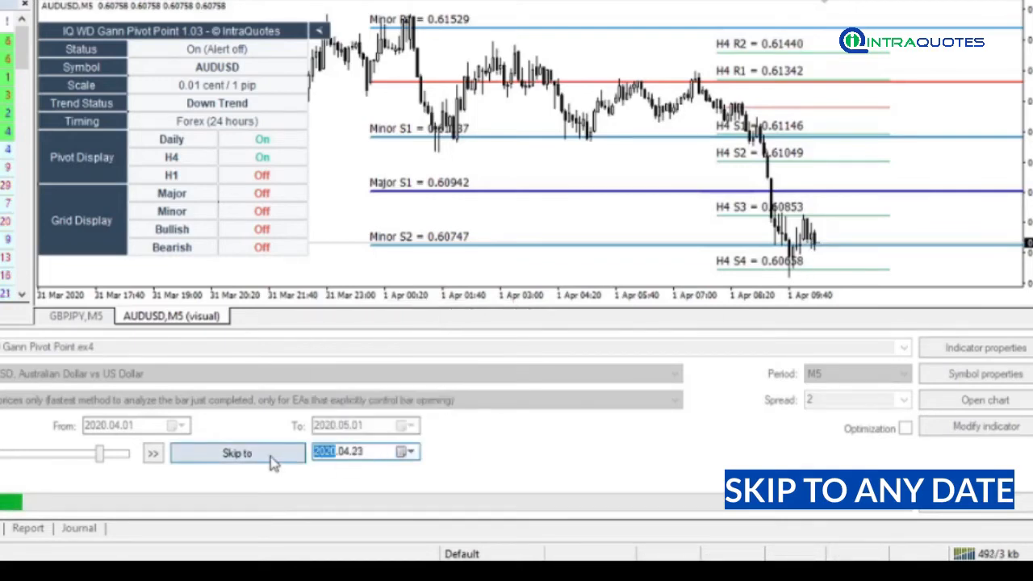
pyautogui.click(154, 453)
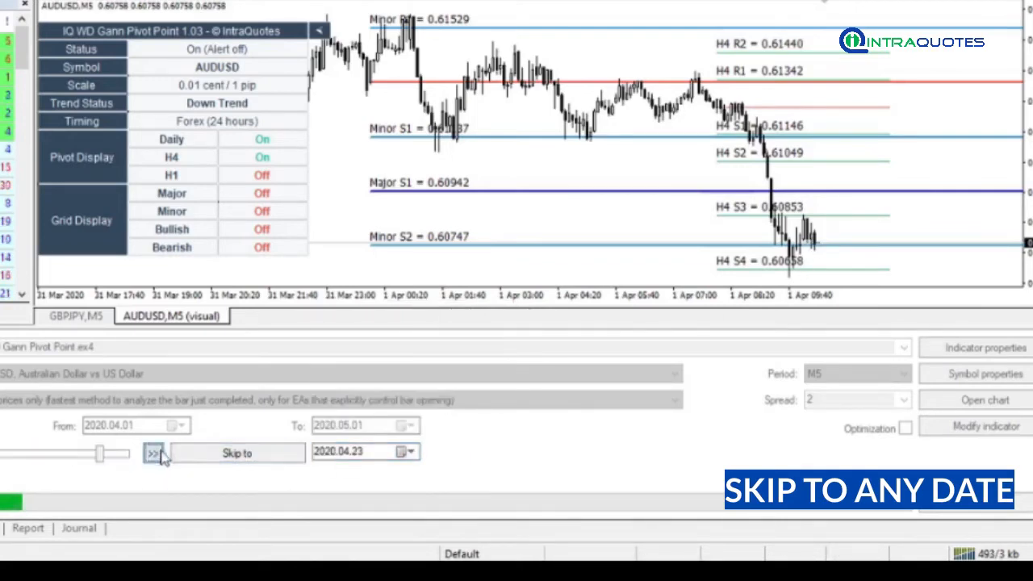
pyautogui.click(155, 453)
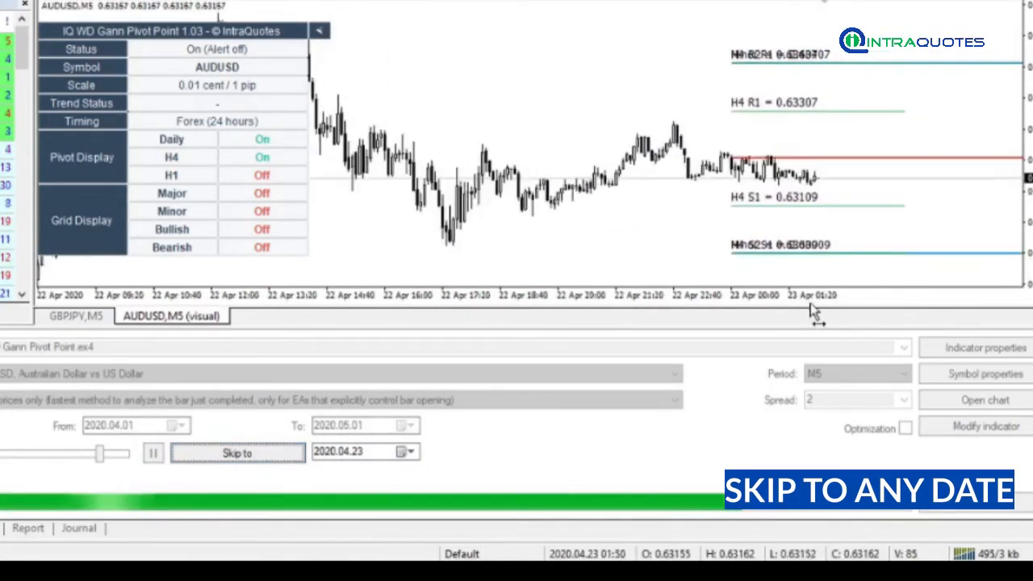
pyautogui.click(151, 455)
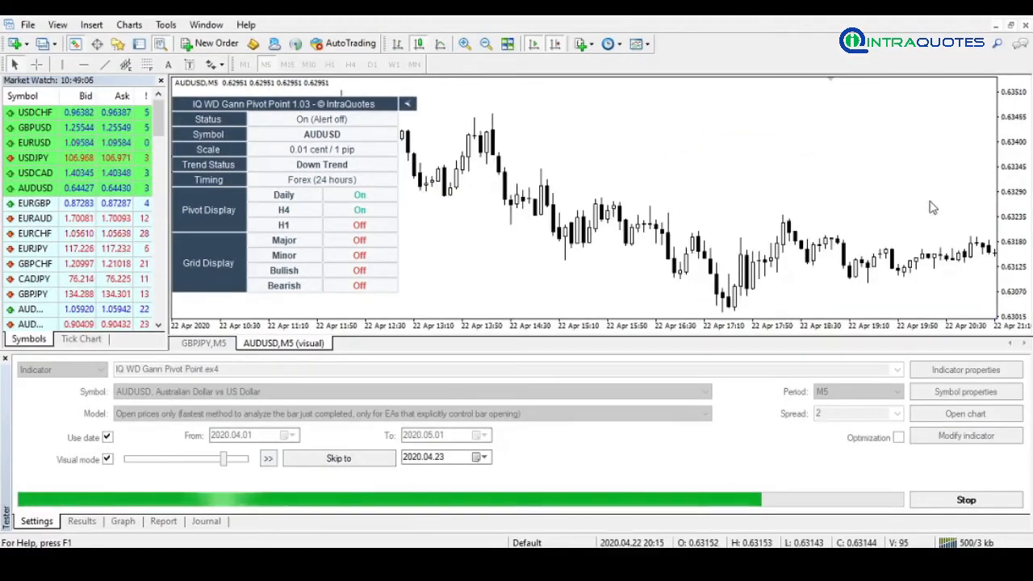
# - Let the test run to 28 April, read the Journal's indicator-load and template messages, and return to Settings
pyautogui.click(338, 459)
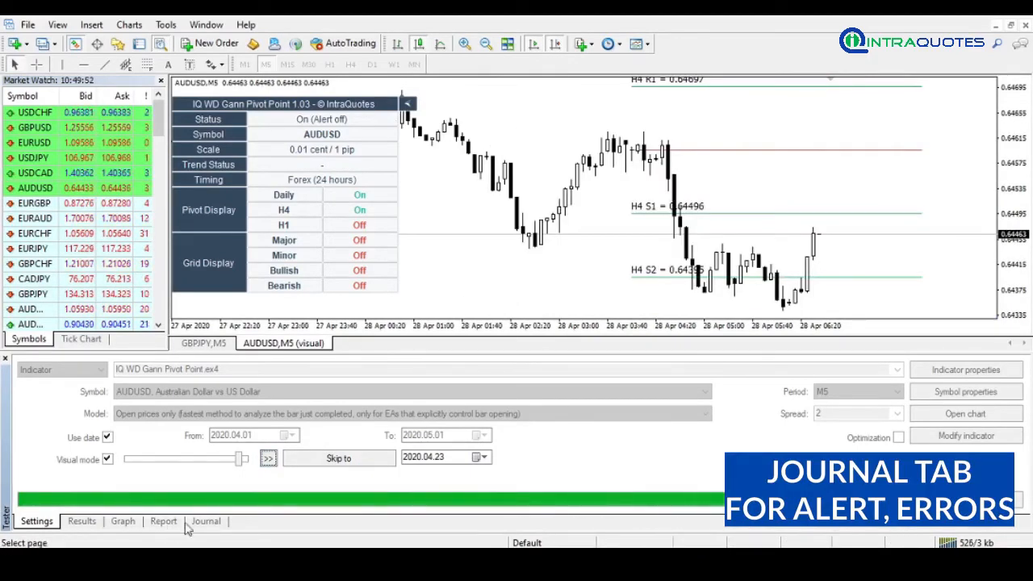
pyautogui.click(206, 522)
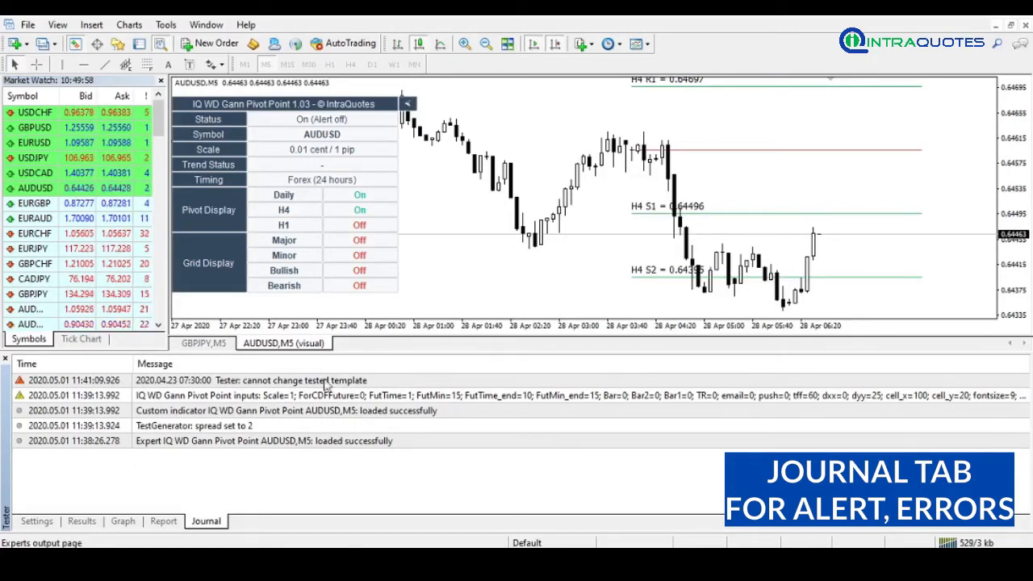
pyautogui.click(163, 522)
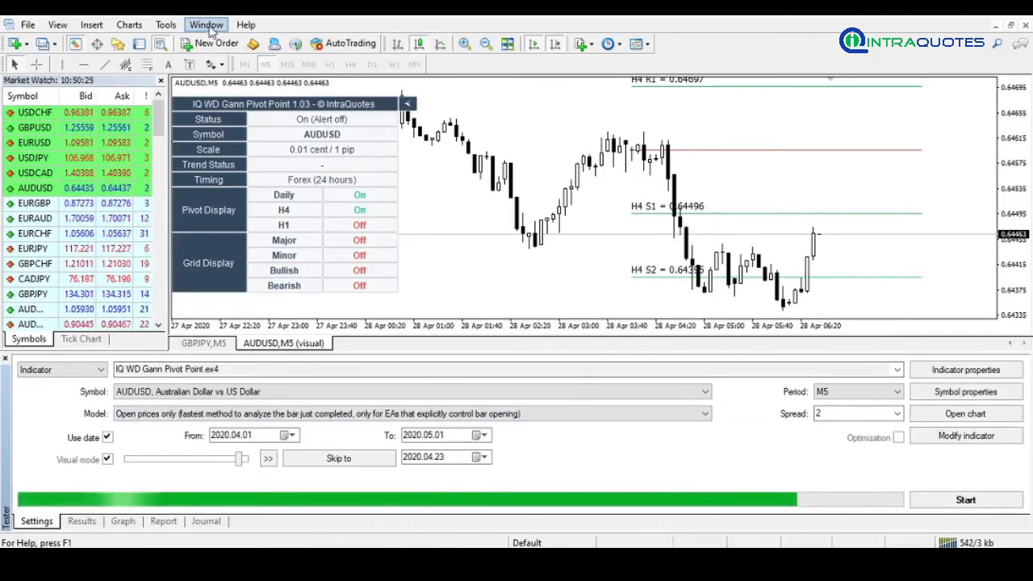
# - Reach the History Center from the Tools menu
pyautogui.click(205, 24)
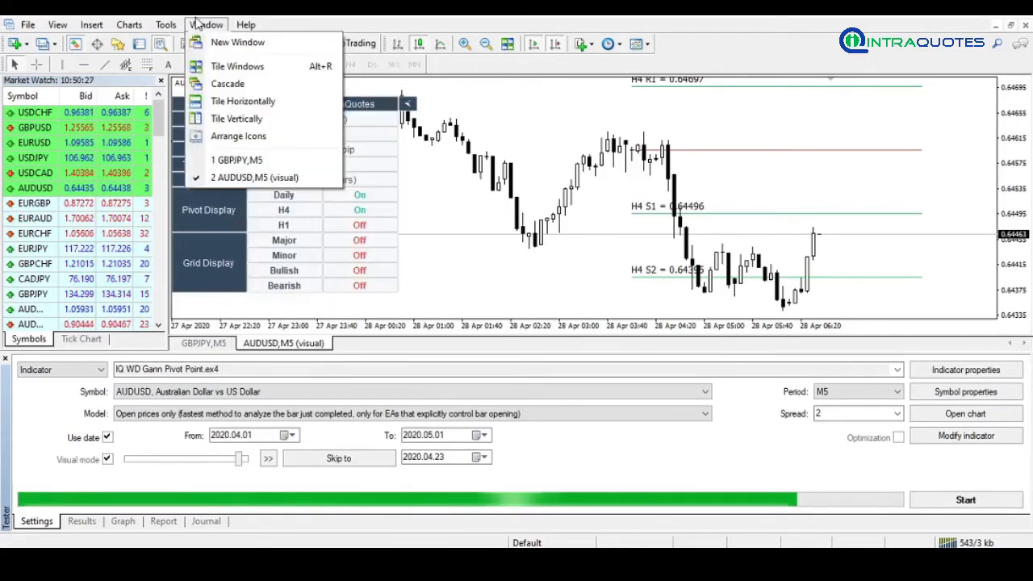
pyautogui.click(167, 23)
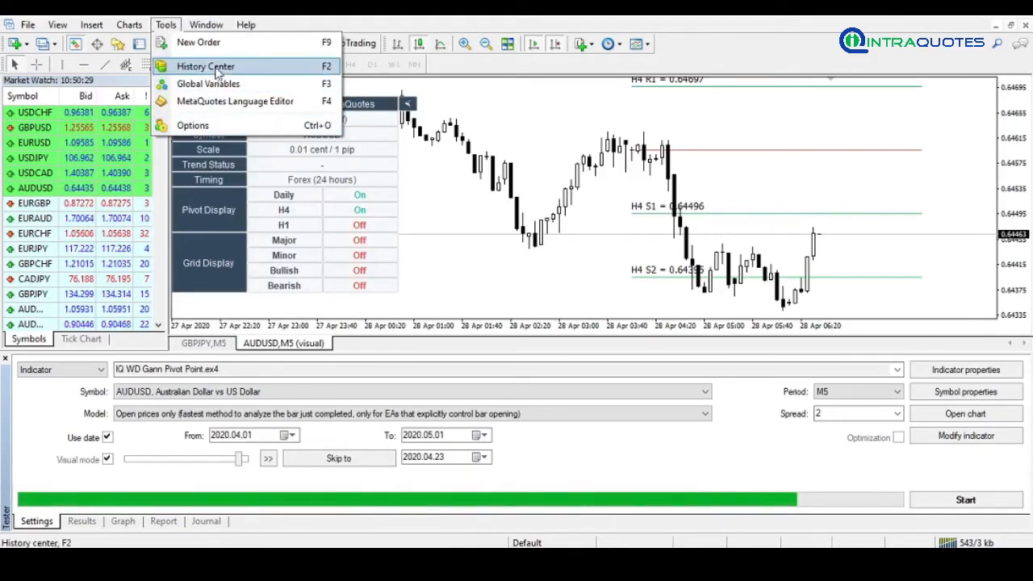
pyautogui.click(205, 66)
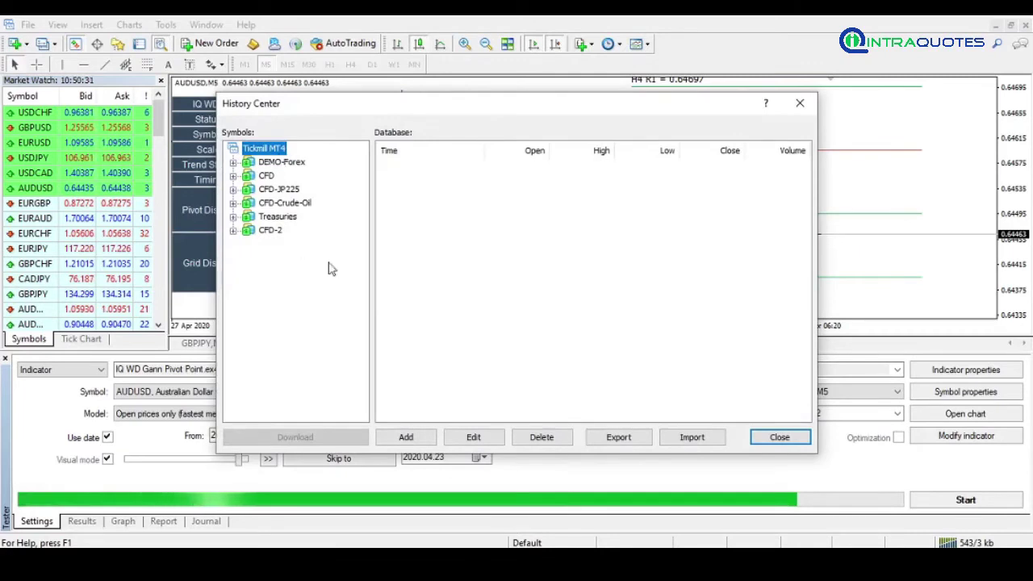
# - Browse the CFD-JP225, crude oil and DEMO-Forex symbol groups and select EURCHF's price history
pyautogui.click(279, 189)
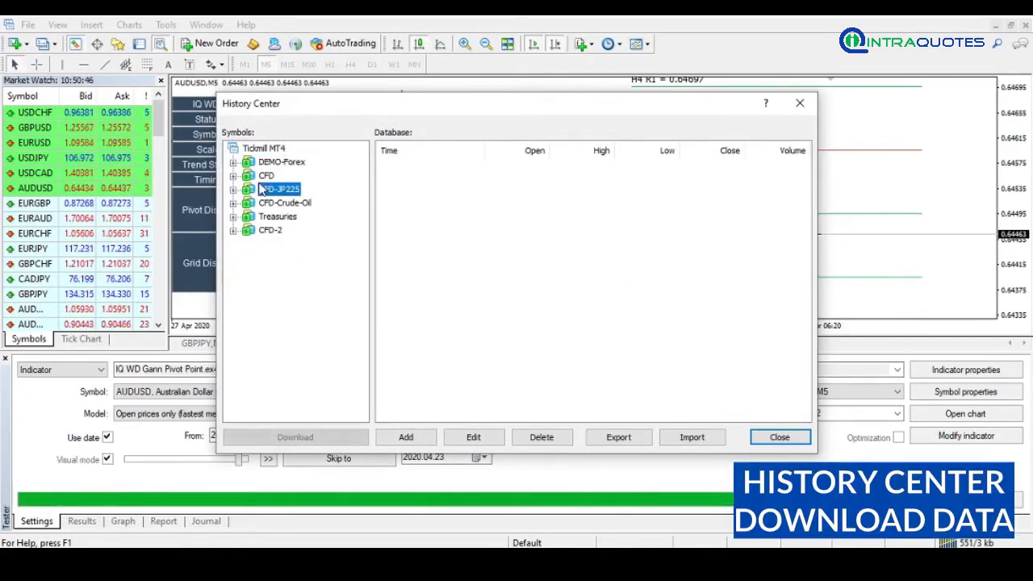
pyautogui.click(234, 176)
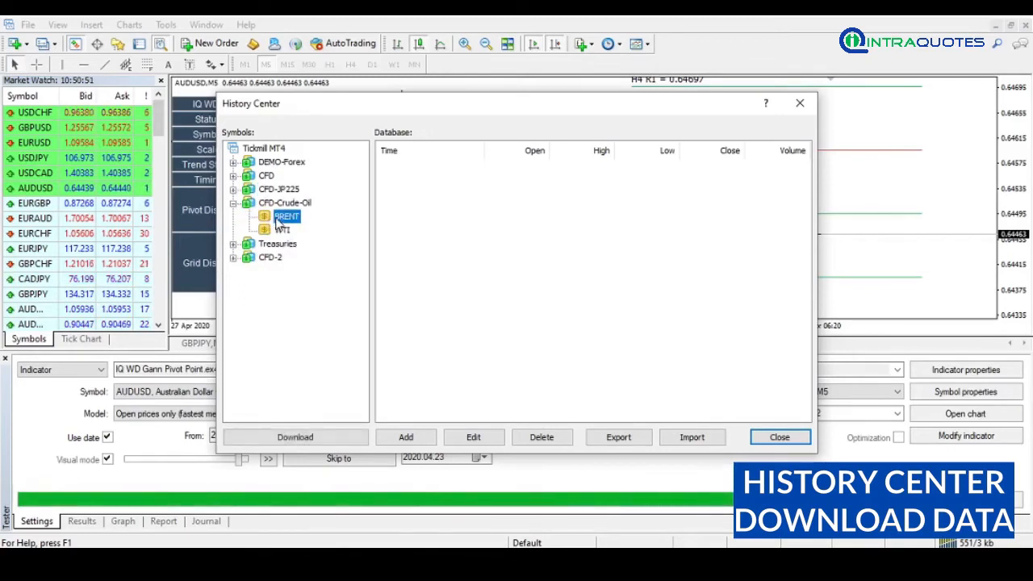
pyautogui.click(234, 161)
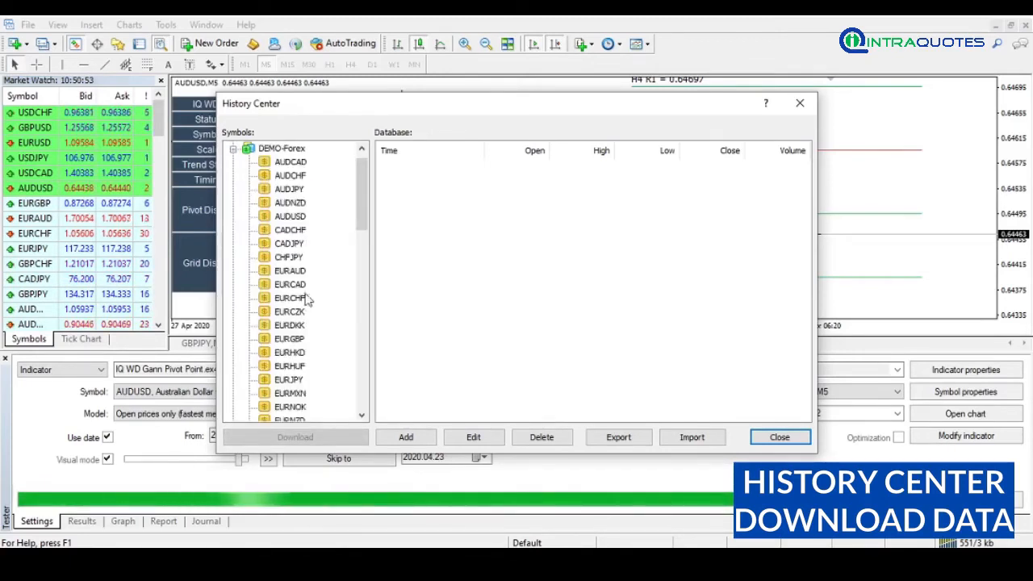
pyautogui.click(290, 298)
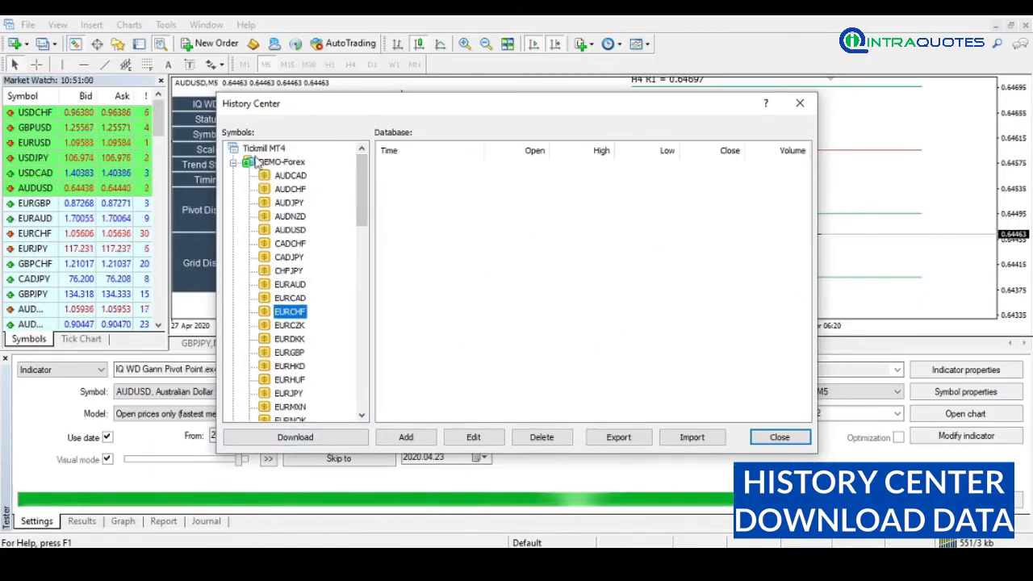
pyautogui.scroll(-3)
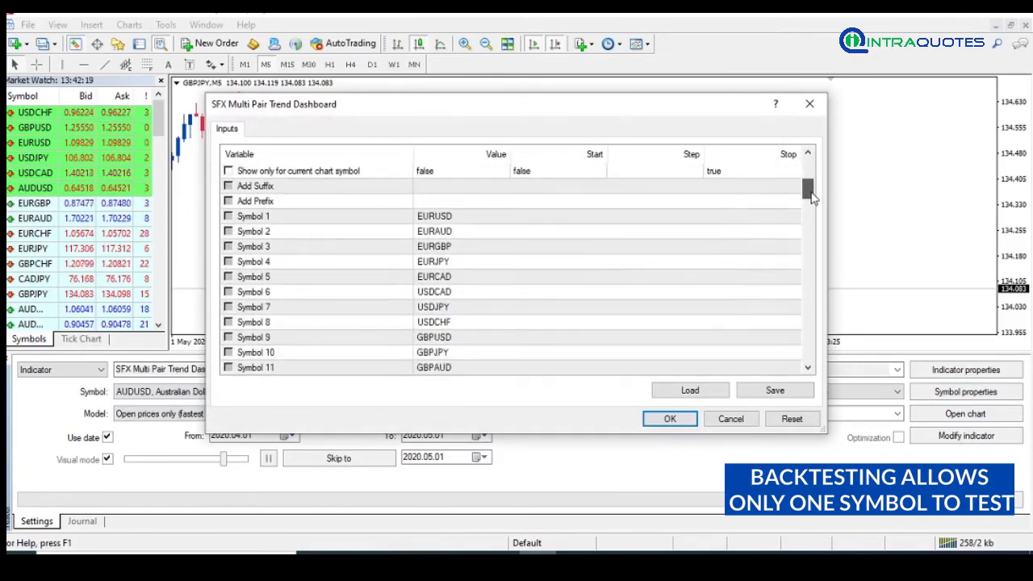
# - Set 'Show only for current chart symbol' to true, confirm inputs, run the test and pause it
pyautogui.click(460, 170)
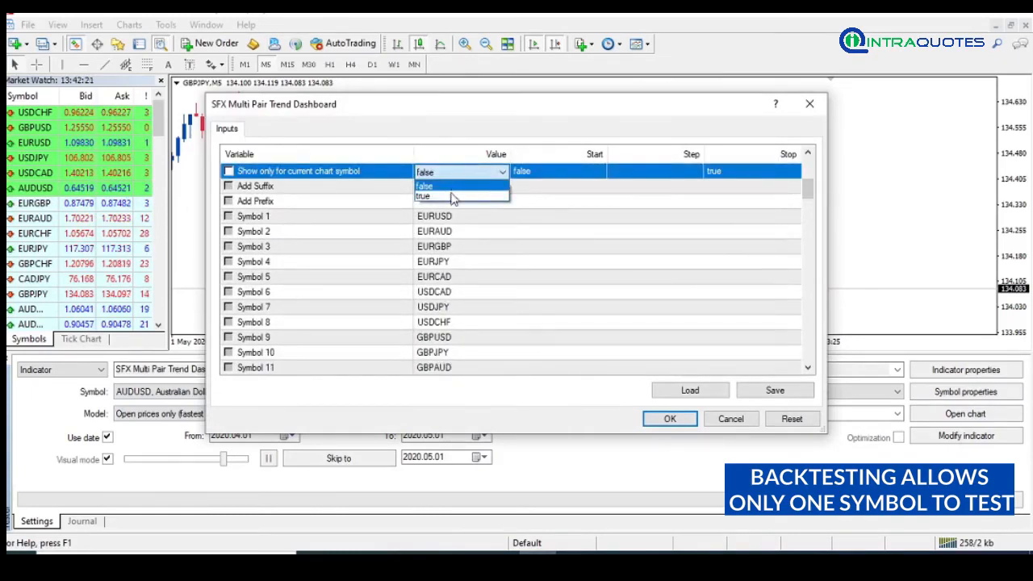
pyautogui.click(425, 196)
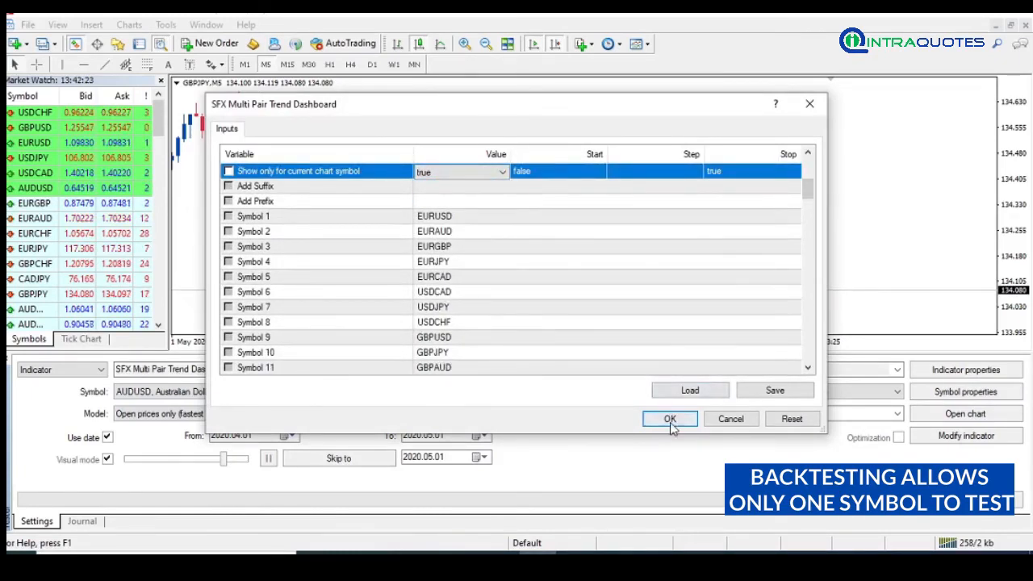
pyautogui.click(669, 418)
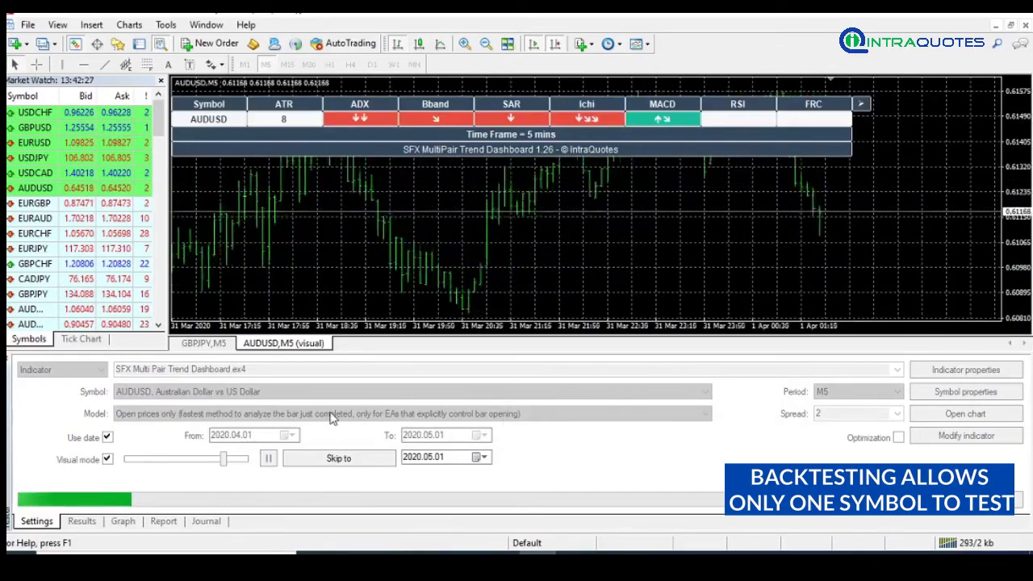
pyautogui.click(268, 458)
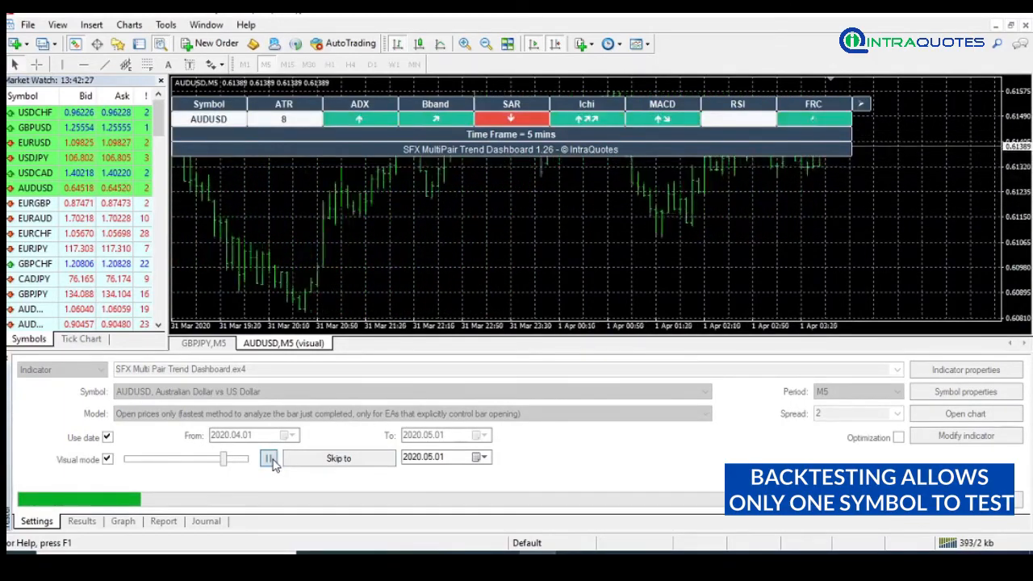